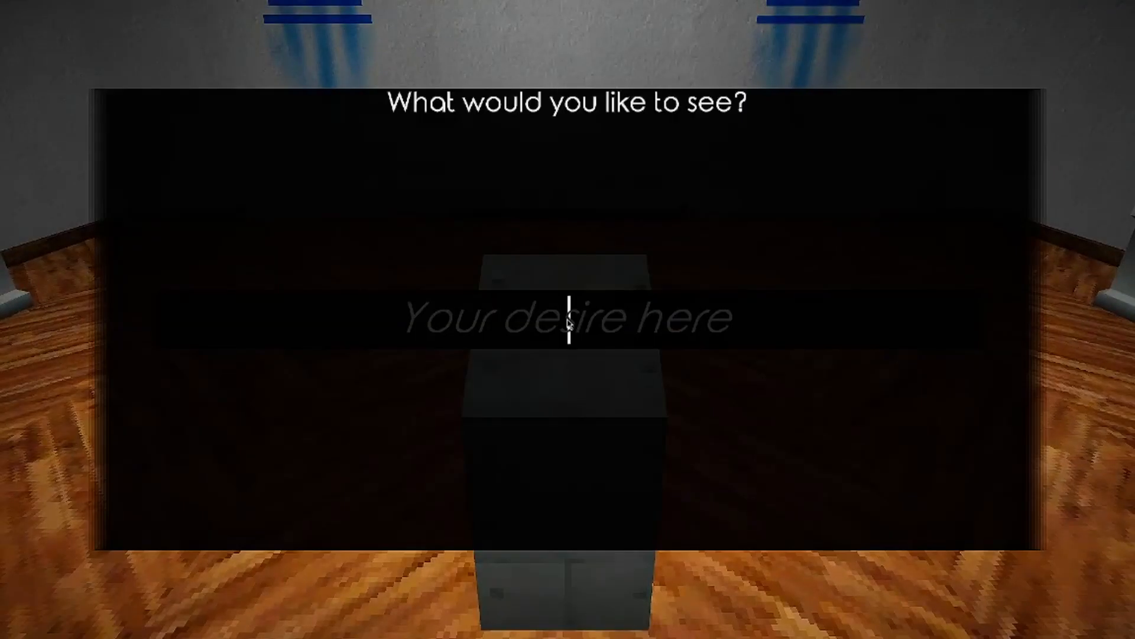
{"action": "type", "text": "Solar"}
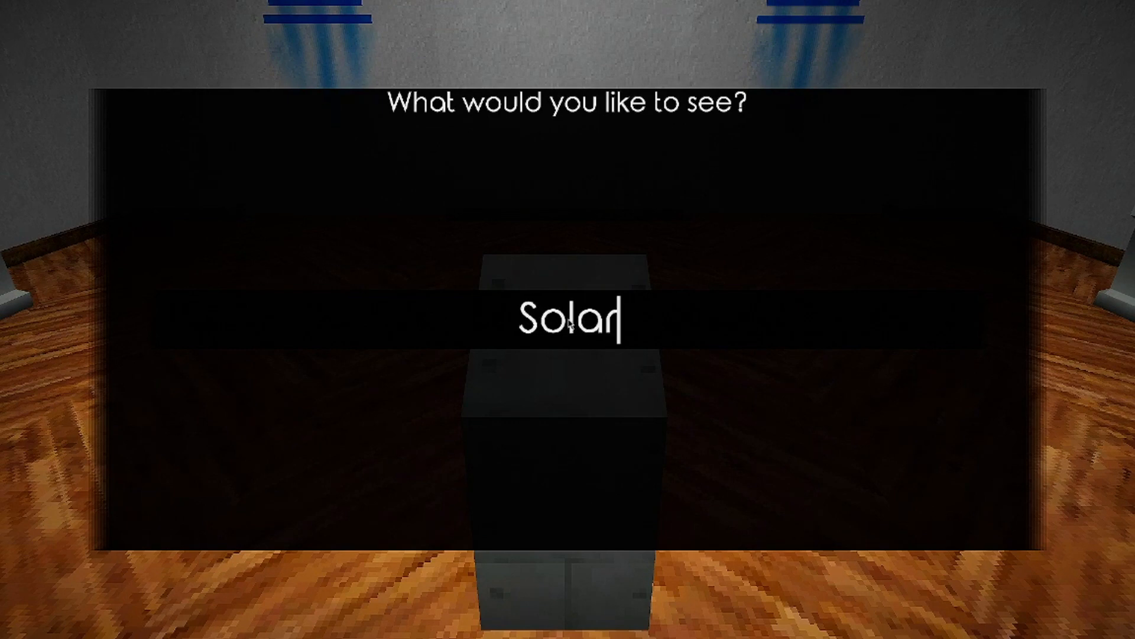
{"action": "type", "text": "Scan"}
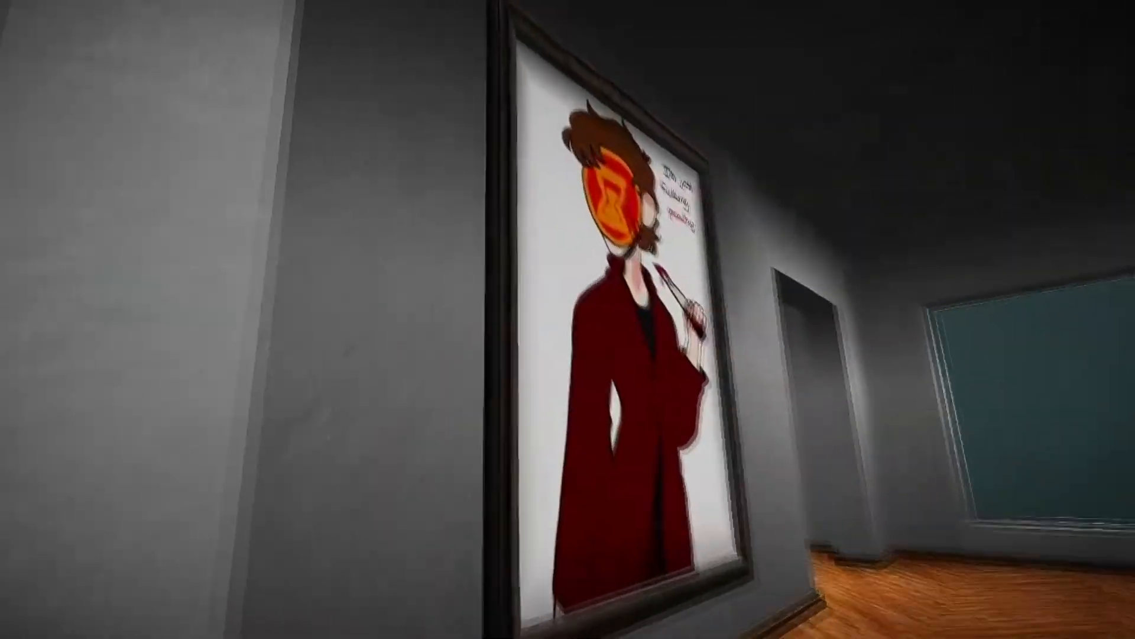
{"action": "mouse_move", "coordinate": [567, 319]}
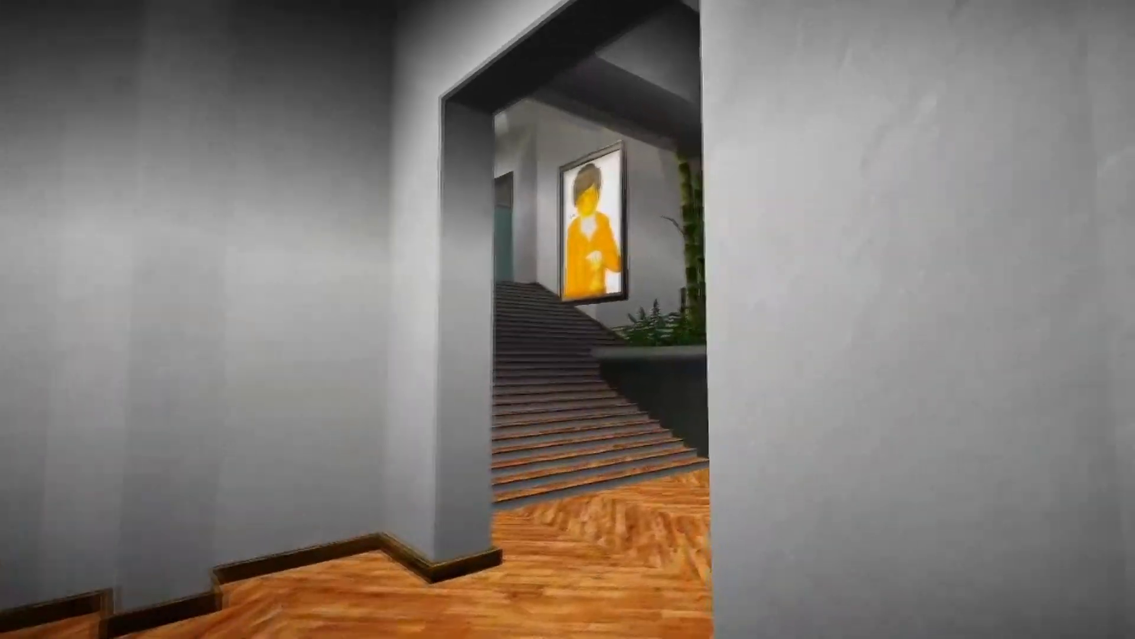
{"action": "mouse_move", "coordinate": [568, 319]}
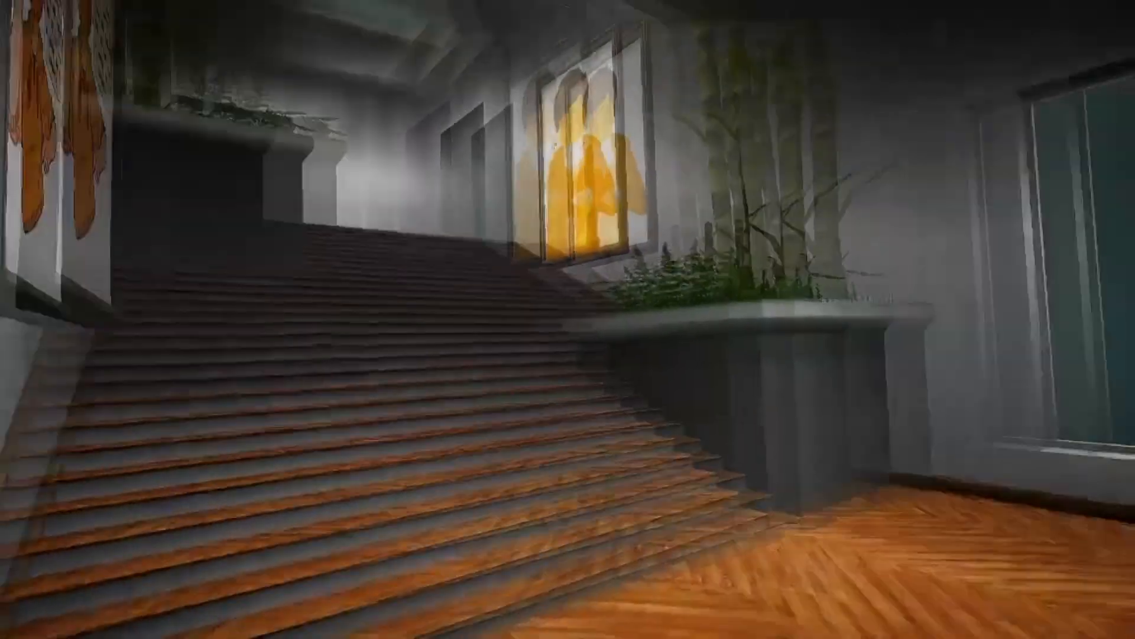
{"action": "mouse_move", "coordinate": [568, 319]}
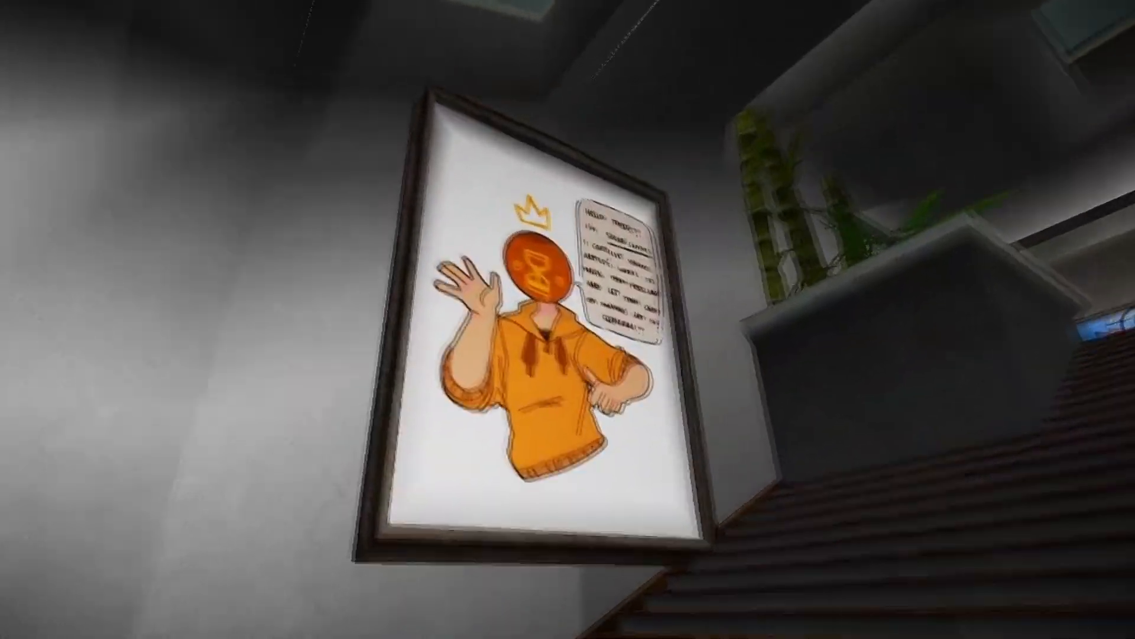
{"action": "mouse_move", "coordinate": [567, 319]}
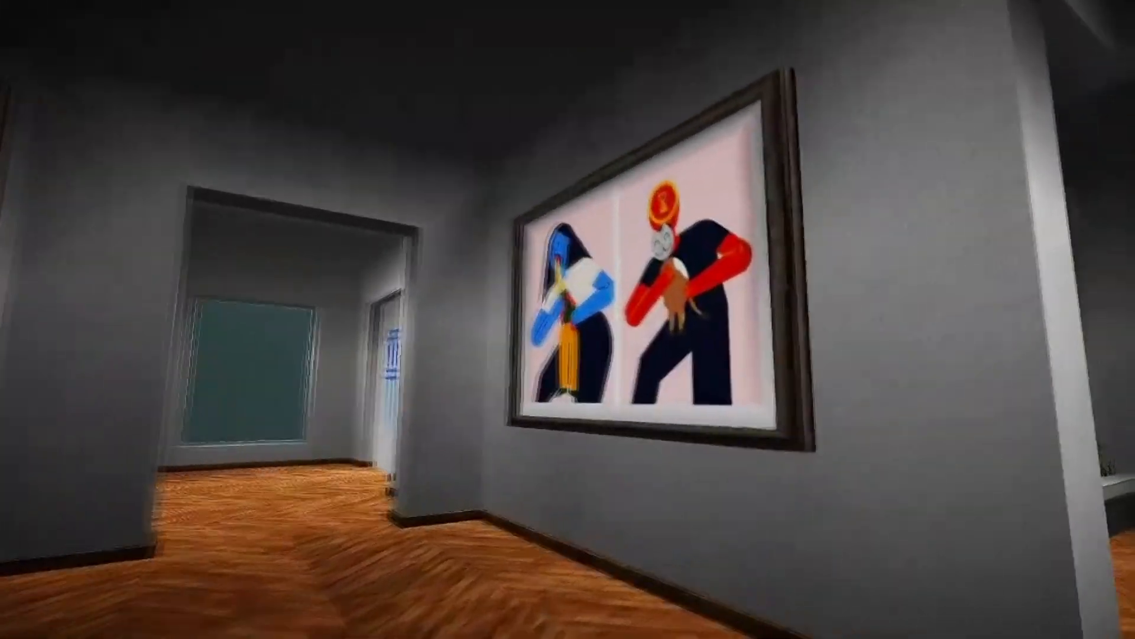
{"action": "mouse_move", "coordinate": [567, 319]}
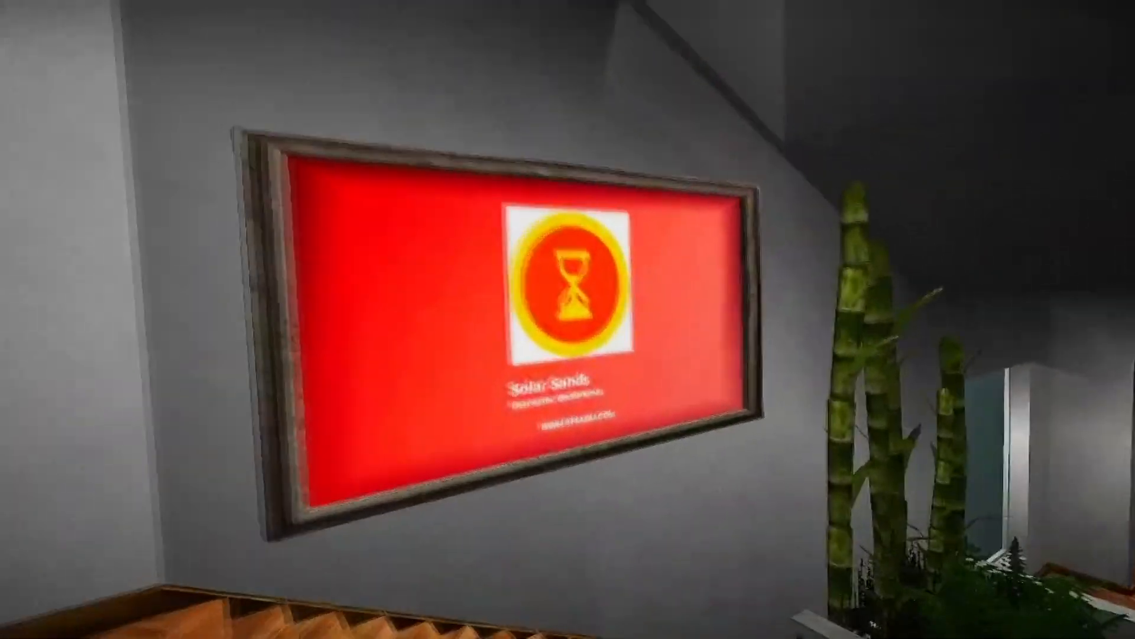
{"action": "mouse_move", "coordinate": [567, 319]}
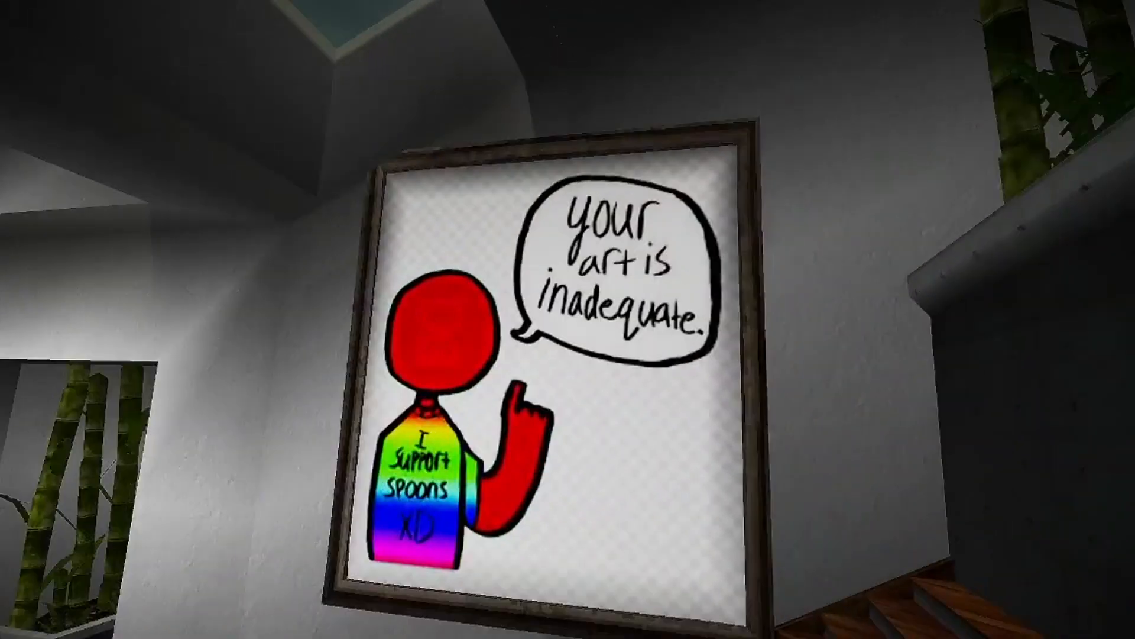
{"action": "mouse_move", "coordinate": [568, 319]}
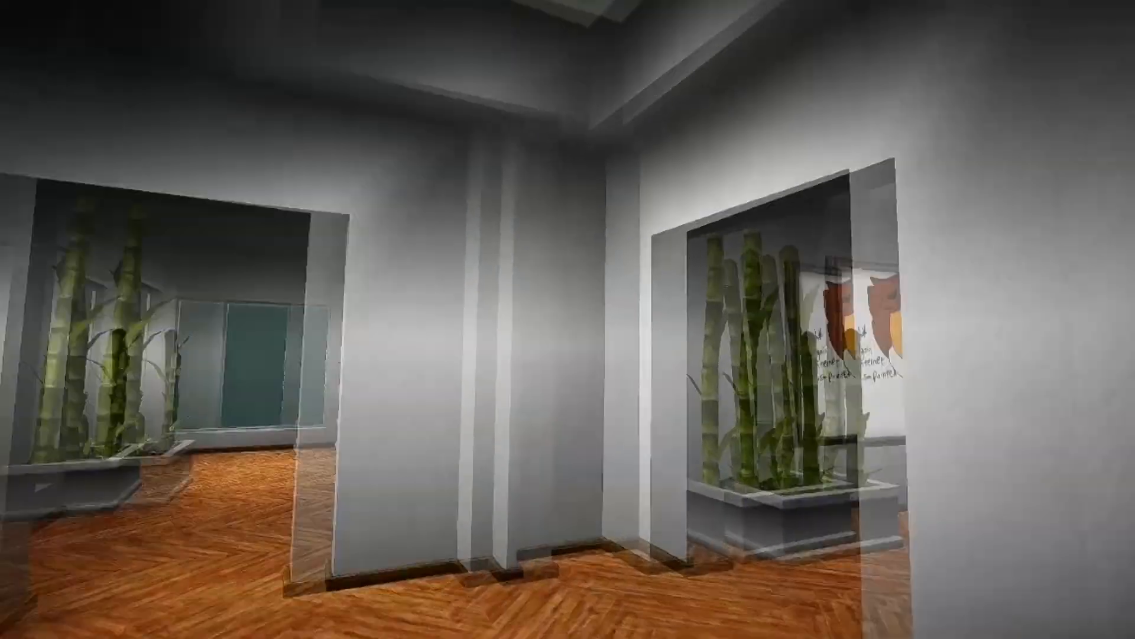
{"action": "mouse_move", "coordinate": [568, 320]}
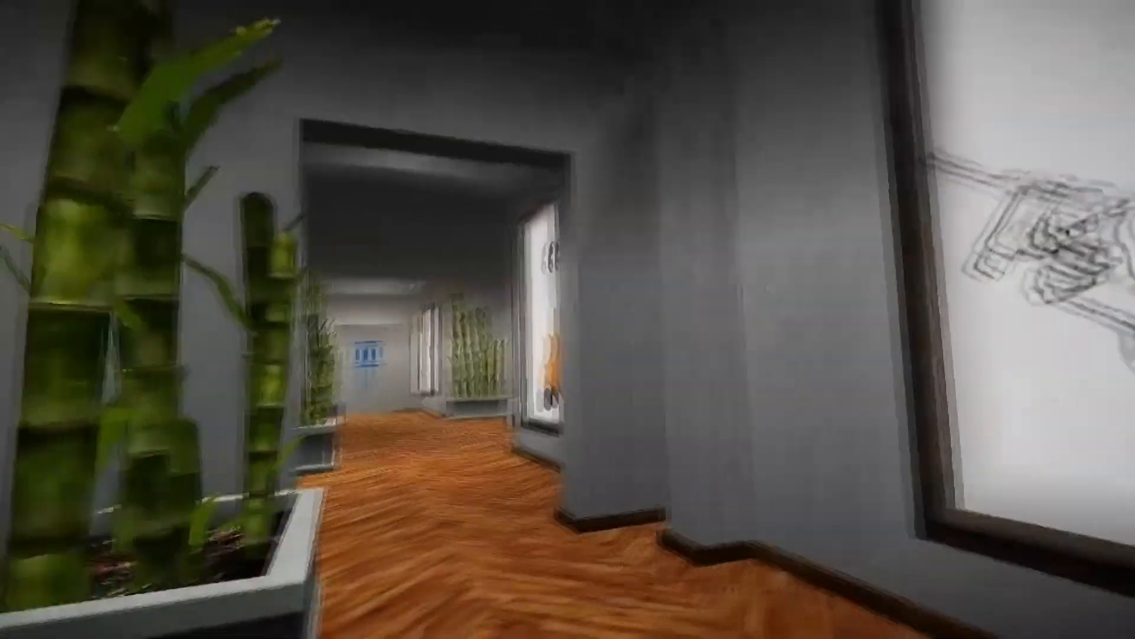
{"action": "mouse_move", "coordinate": [568, 319]}
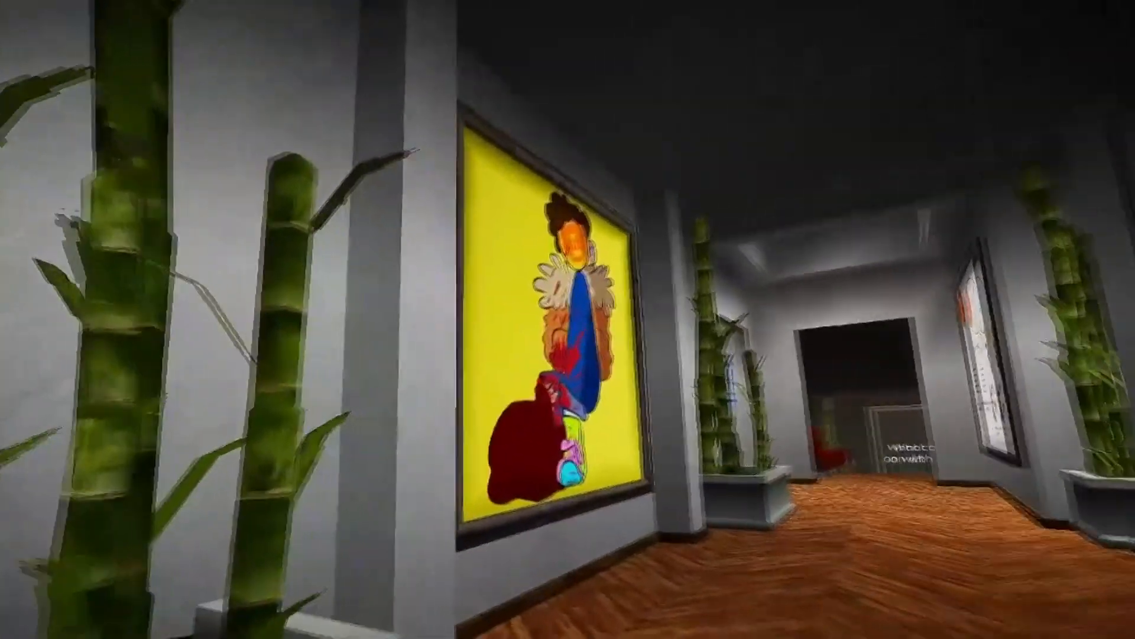
{"action": "mouse_move", "coordinate": [568, 320]}
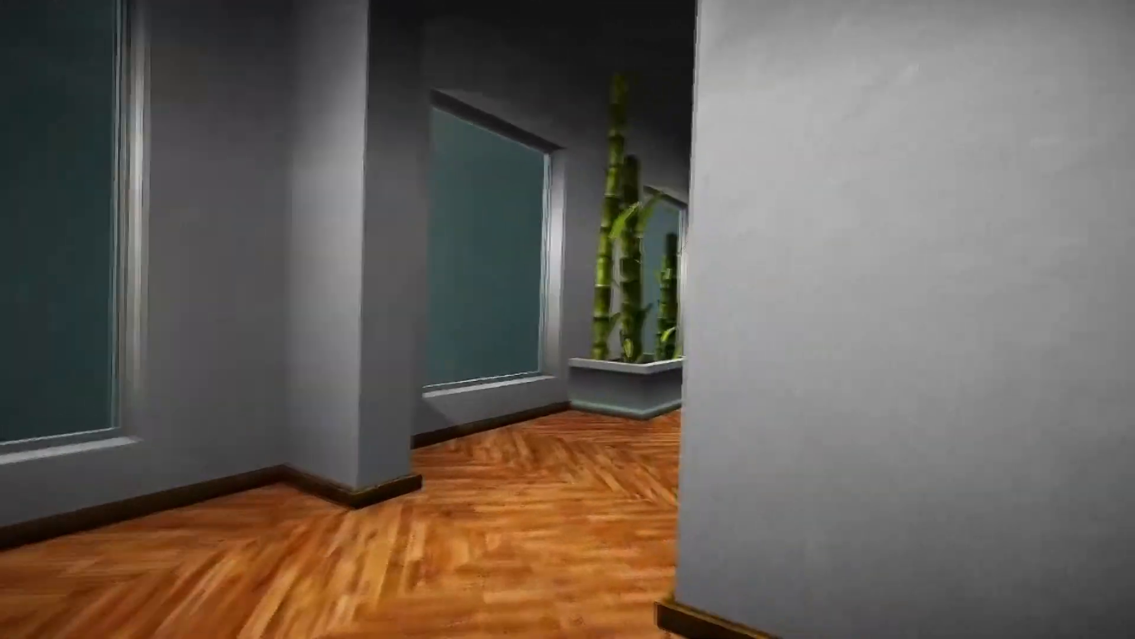
{"action": "mouse_move", "coordinate": [568, 320]}
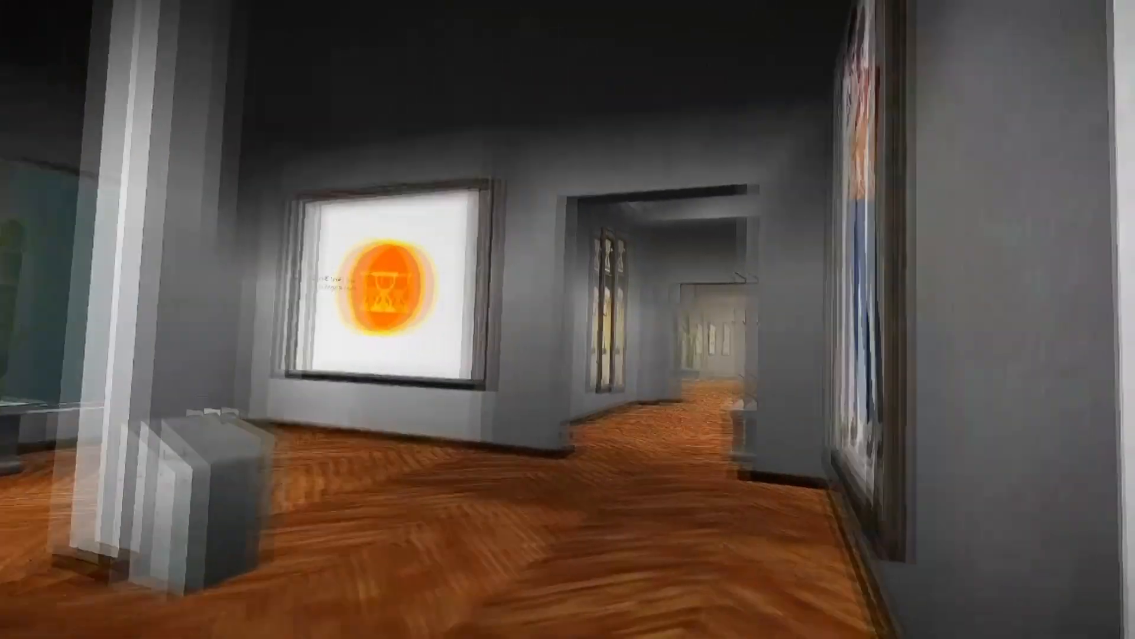
{"action": "mouse_move", "coordinate": [568, 319]}
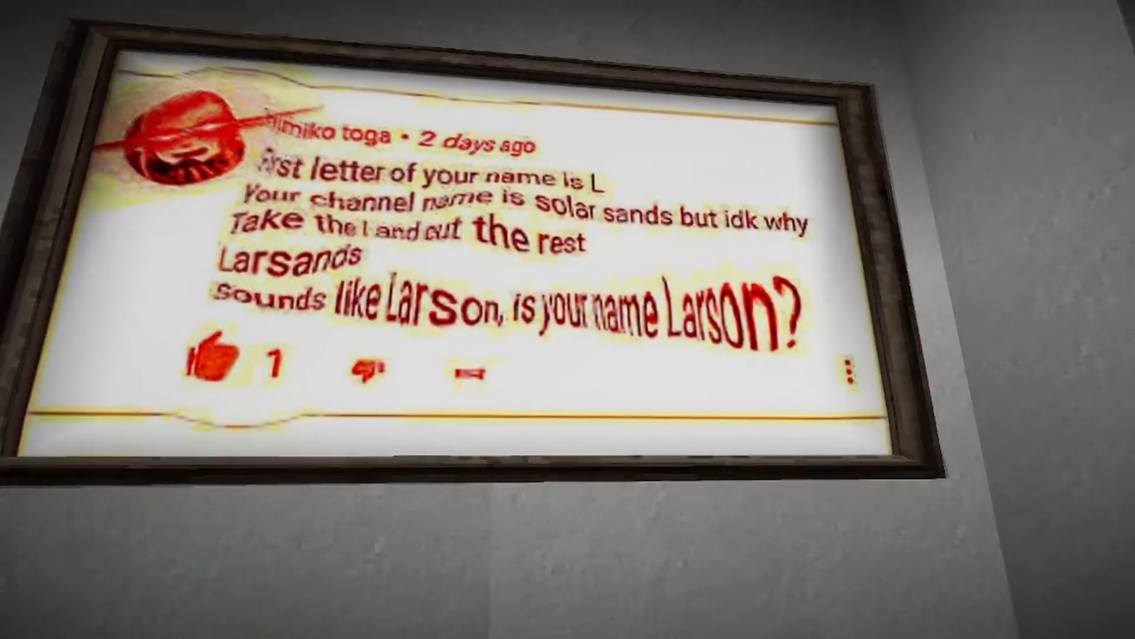
{"action": "mouse_move", "coordinate": [568, 320]}
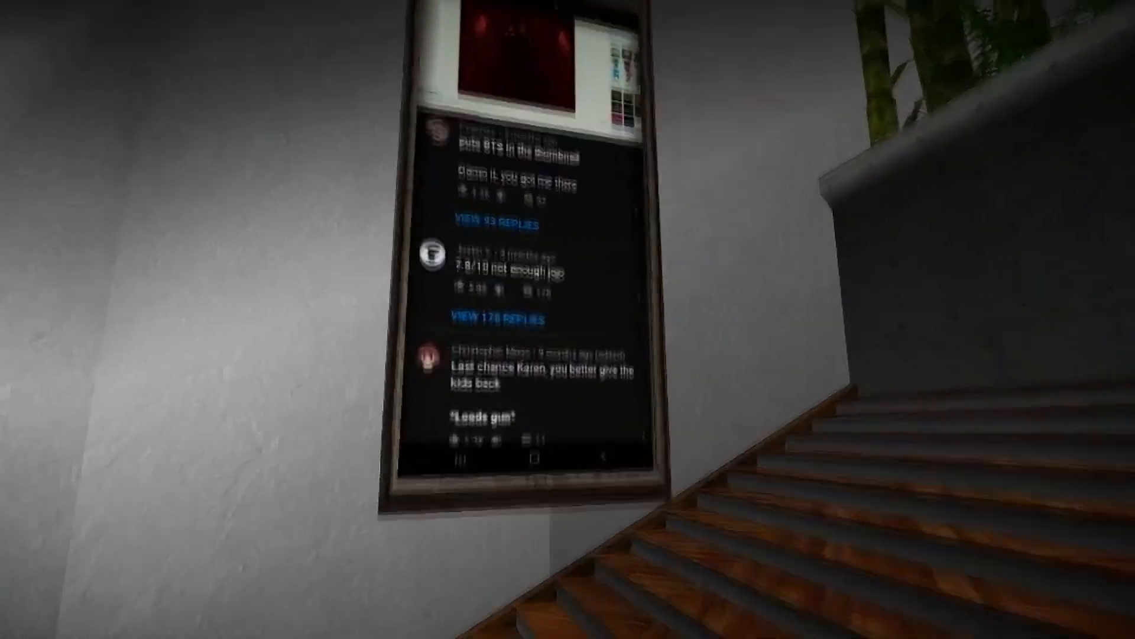
{"action": "mouse_move", "coordinate": [568, 320]}
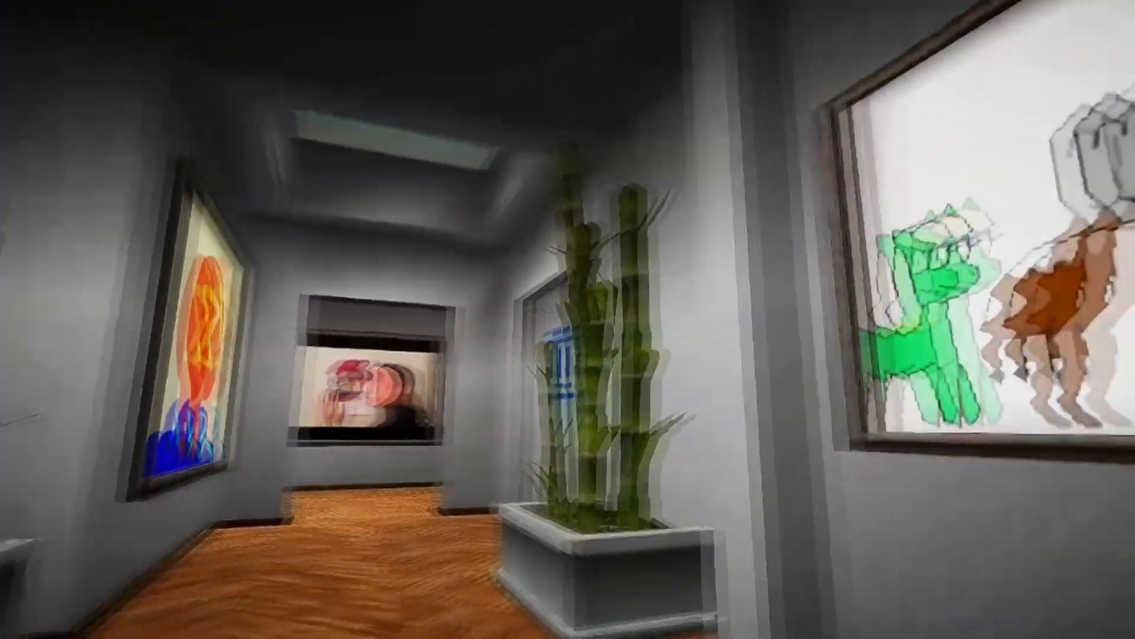
{"action": "mouse_move", "coordinate": [568, 319]}
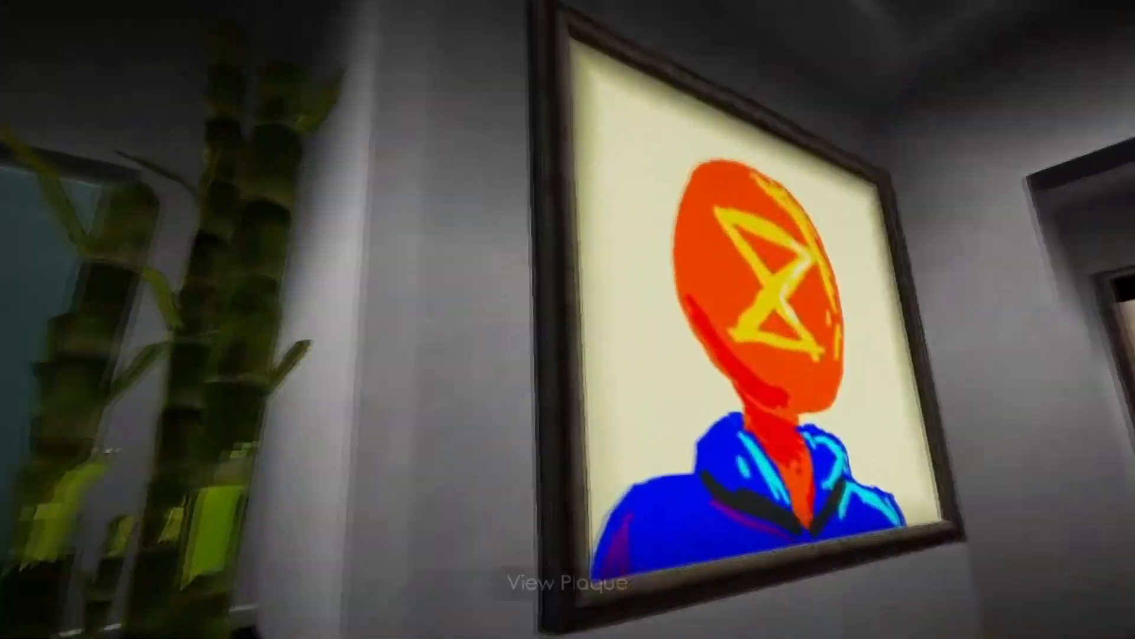
{"action": "mouse_move", "coordinate": [567, 320]}
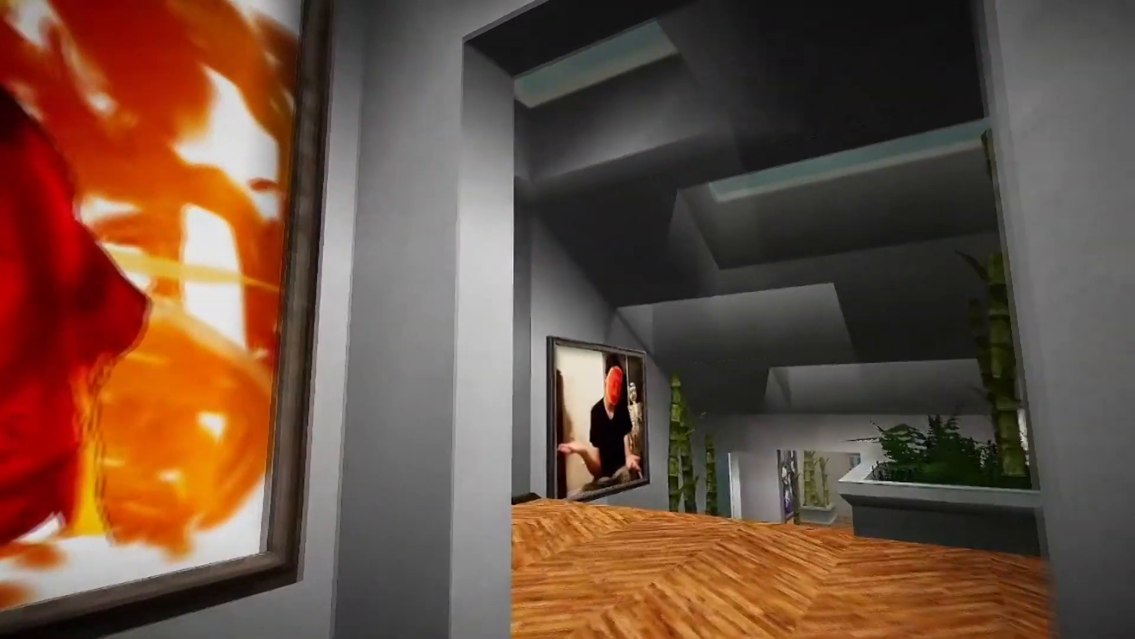
{"action": "mouse_move", "coordinate": [567, 319]}
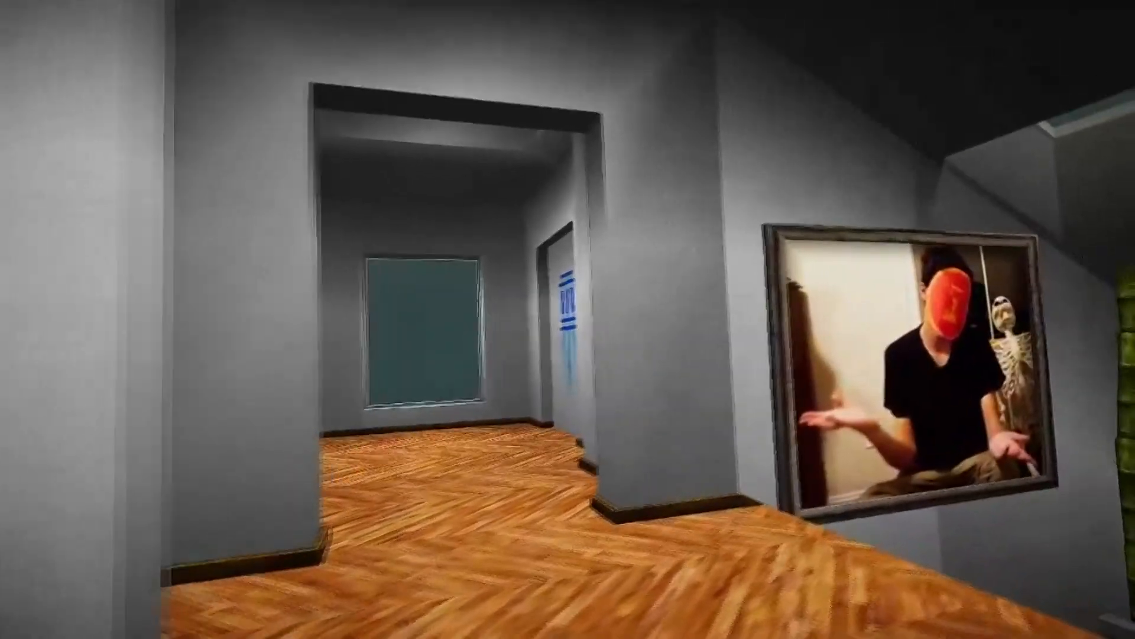
{"action": "mouse_move", "coordinate": [568, 320]}
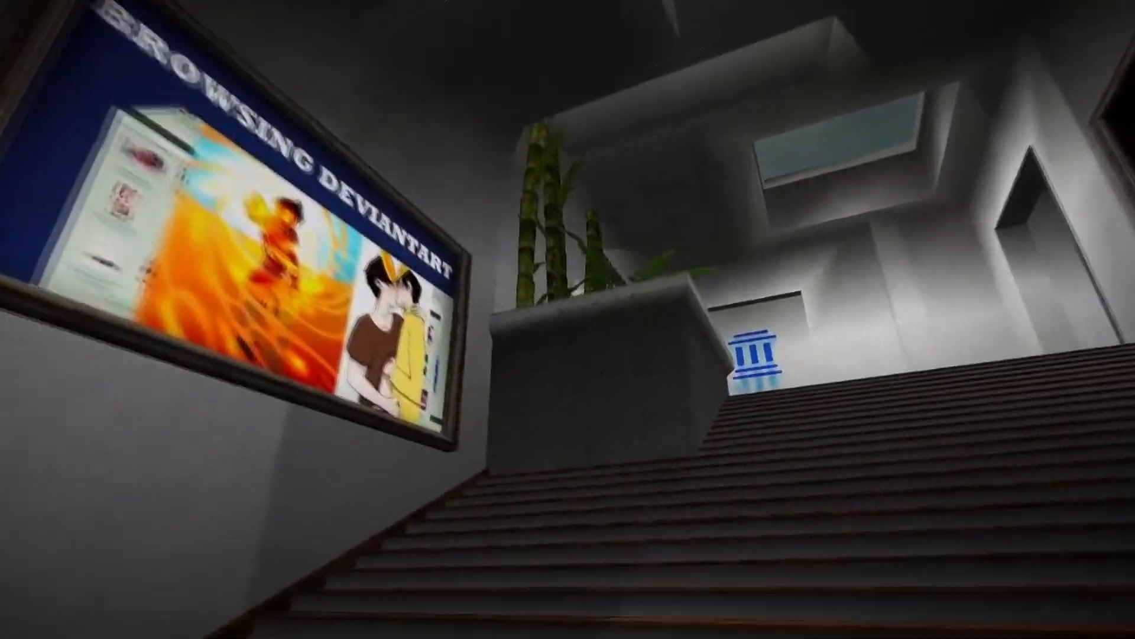
{"action": "mouse_move", "coordinate": [568, 319]}
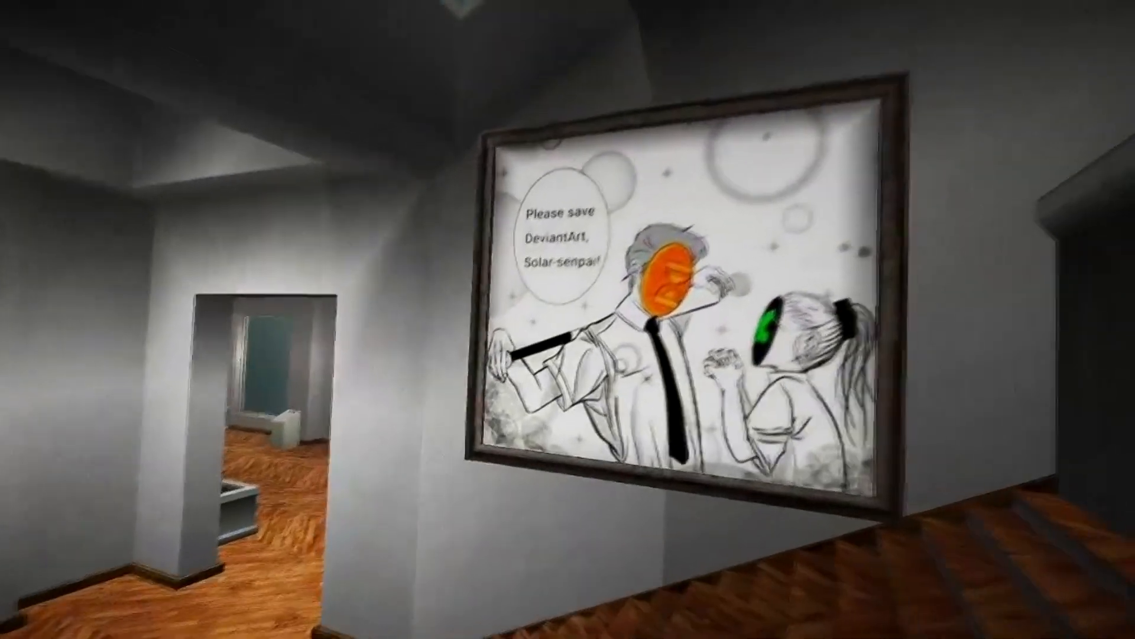
{"action": "mouse_move", "coordinate": [567, 320]}
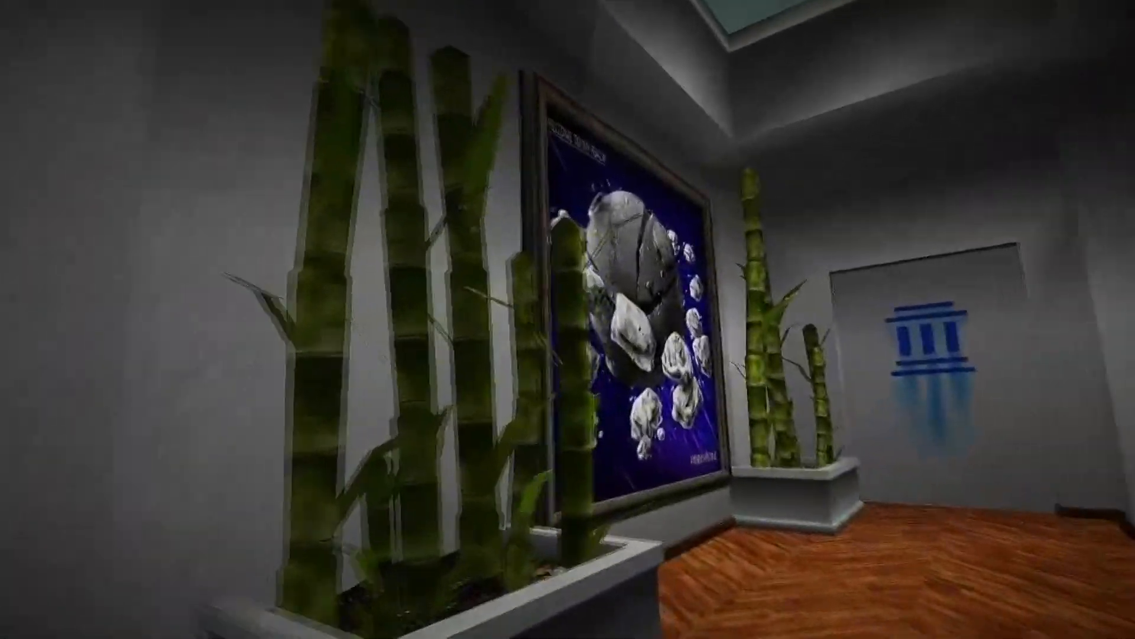
{"action": "mouse_move", "coordinate": [568, 320]}
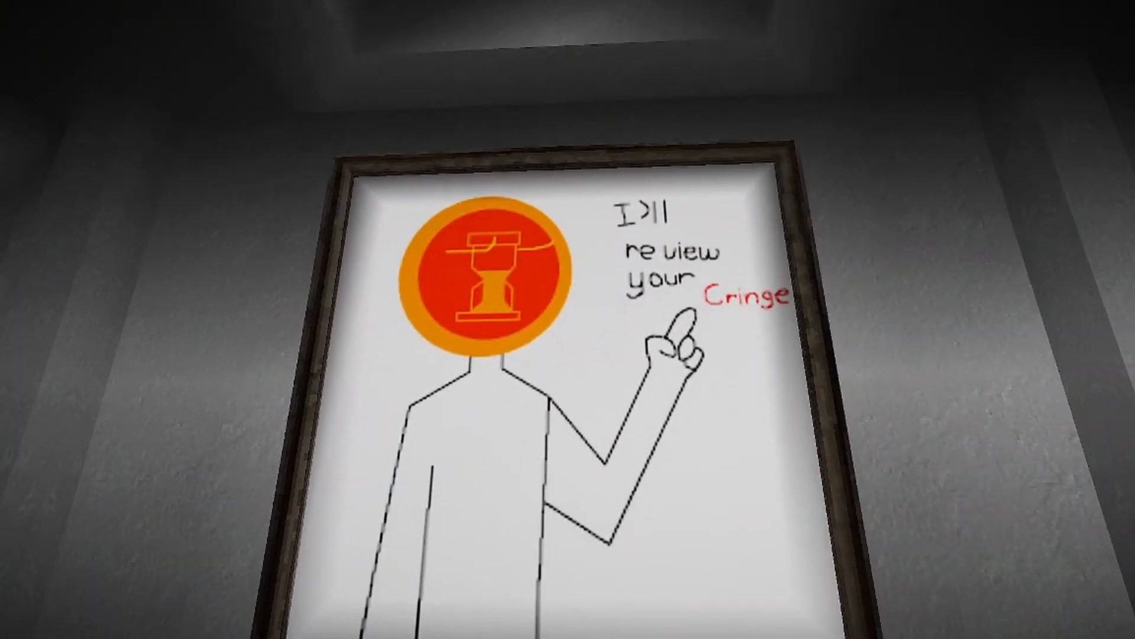
{"action": "mouse_move", "coordinate": [568, 319]}
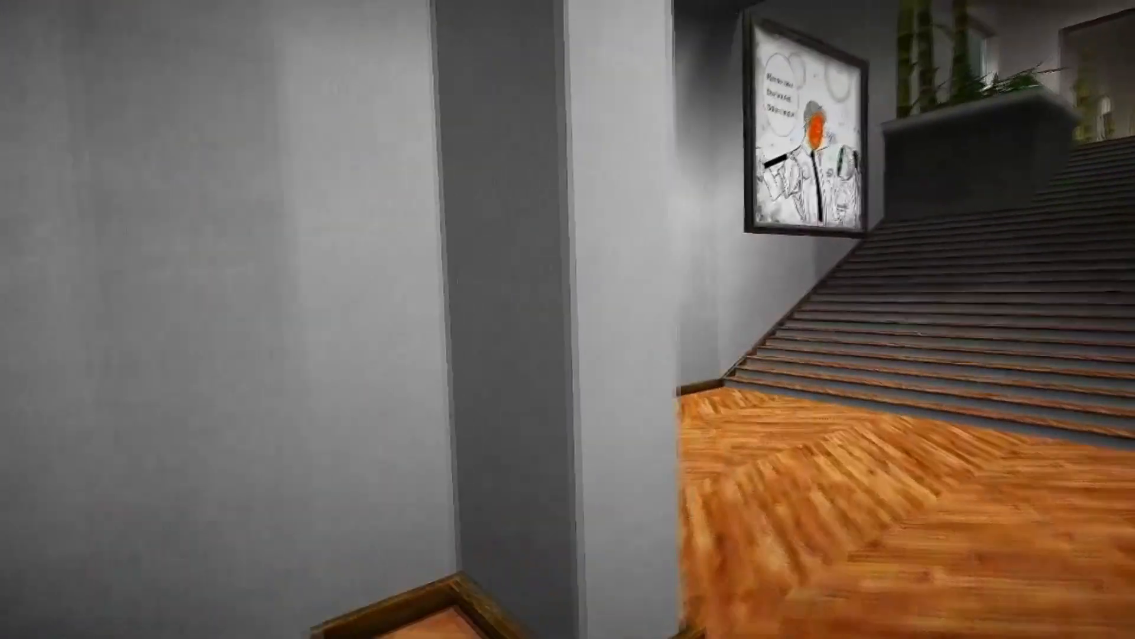
{"action": "mouse_move", "coordinate": [568, 319]}
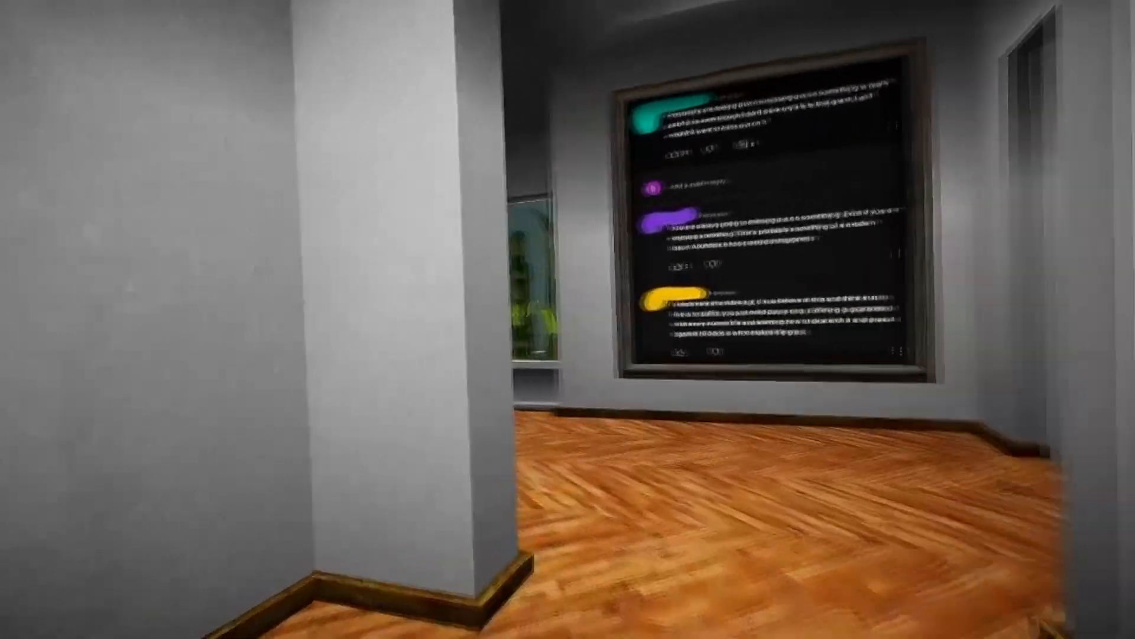
{"action": "mouse_move", "coordinate": [568, 319]}
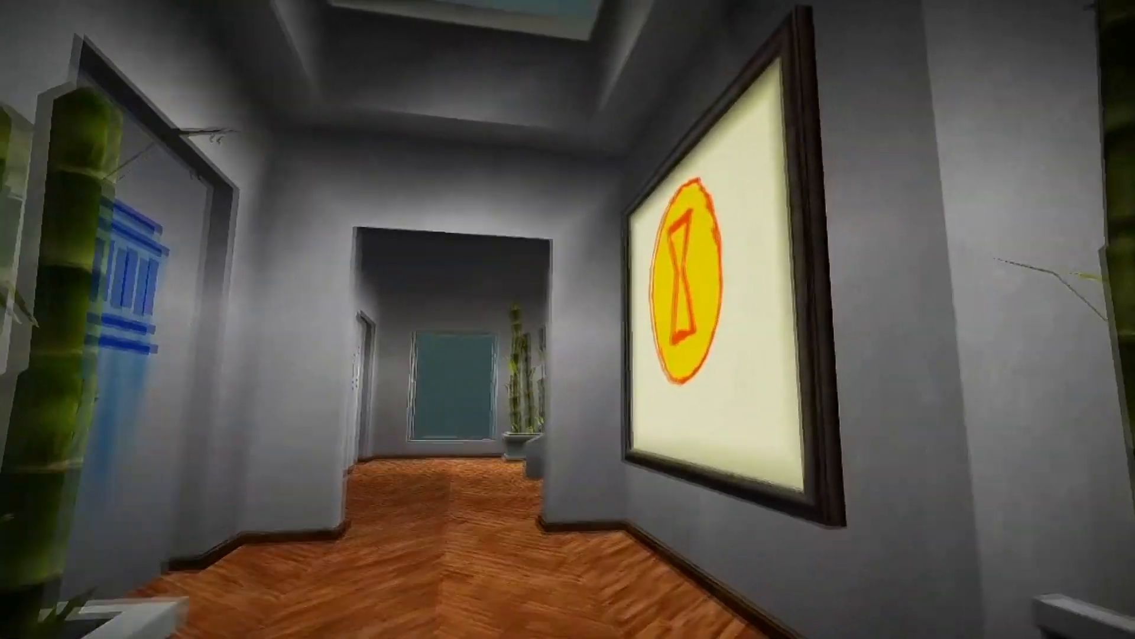
{"action": "mouse_move", "coordinate": [568, 319]}
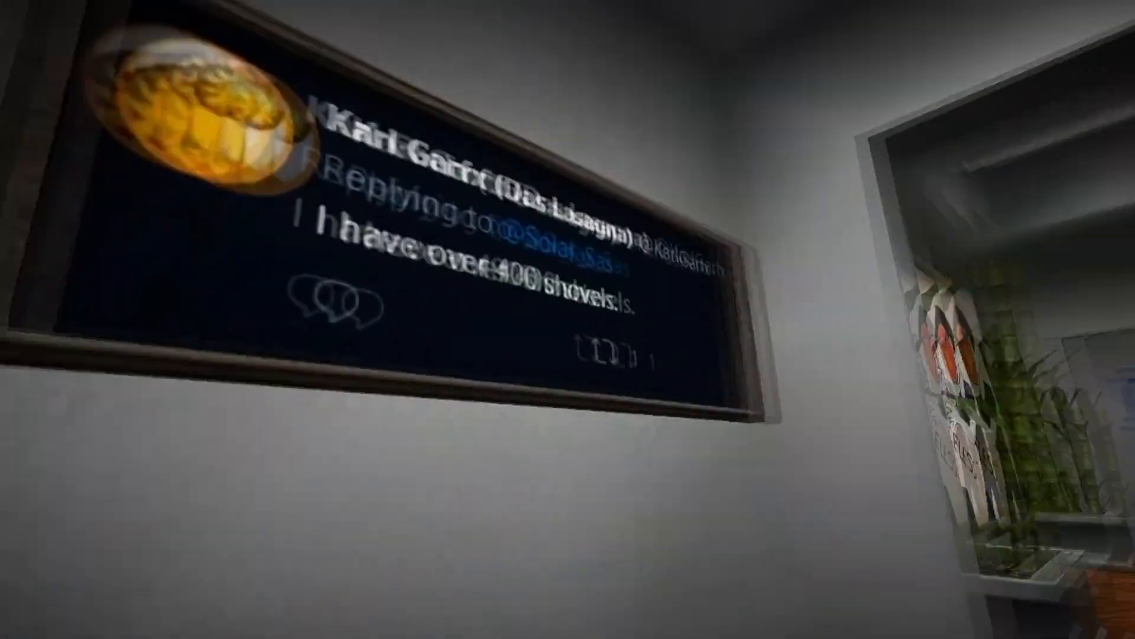
{"action": "mouse_move", "coordinate": [568, 319]}
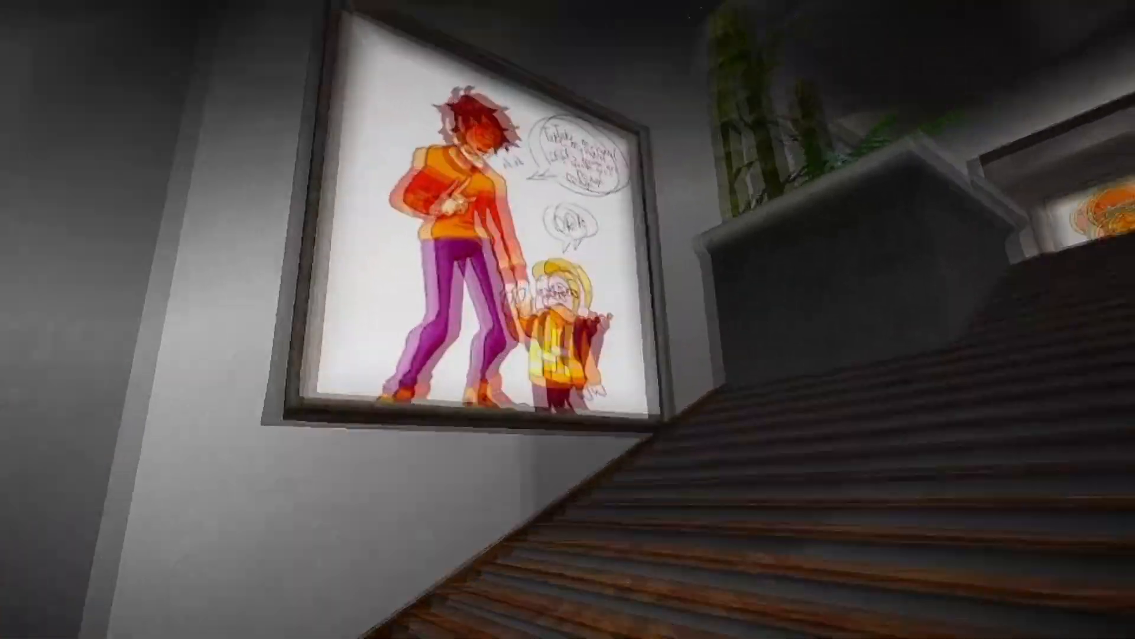
{"action": "mouse_move", "coordinate": [568, 319]}
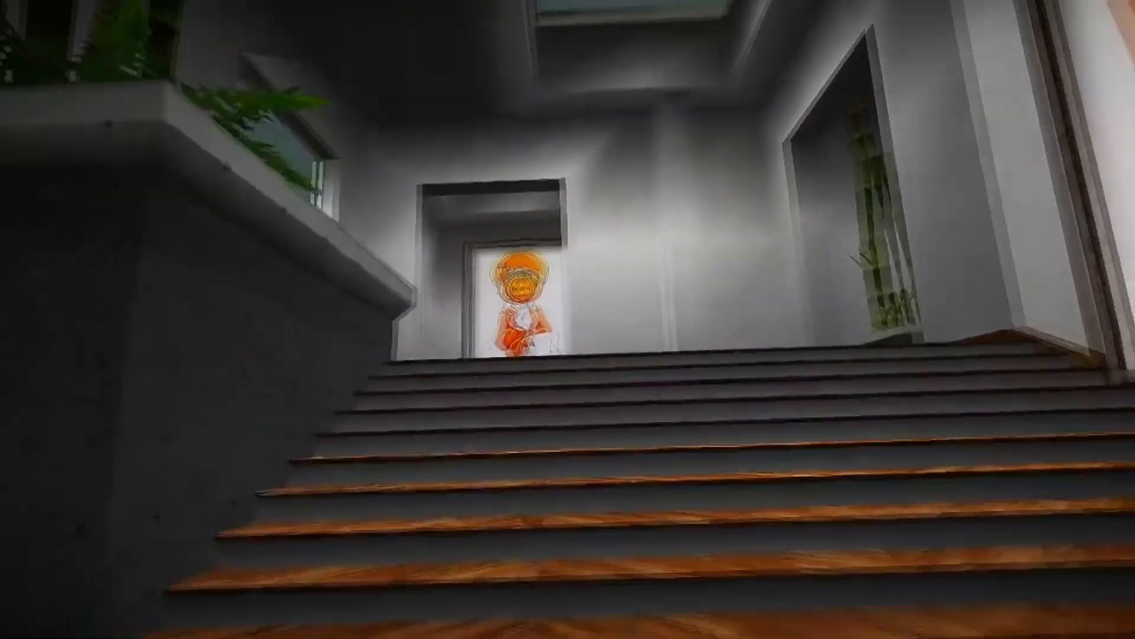